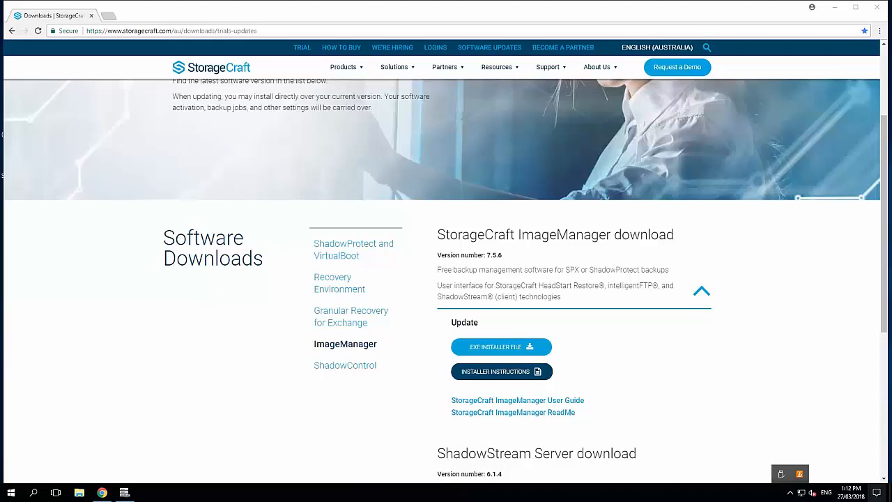
mouse_move(579, 260)
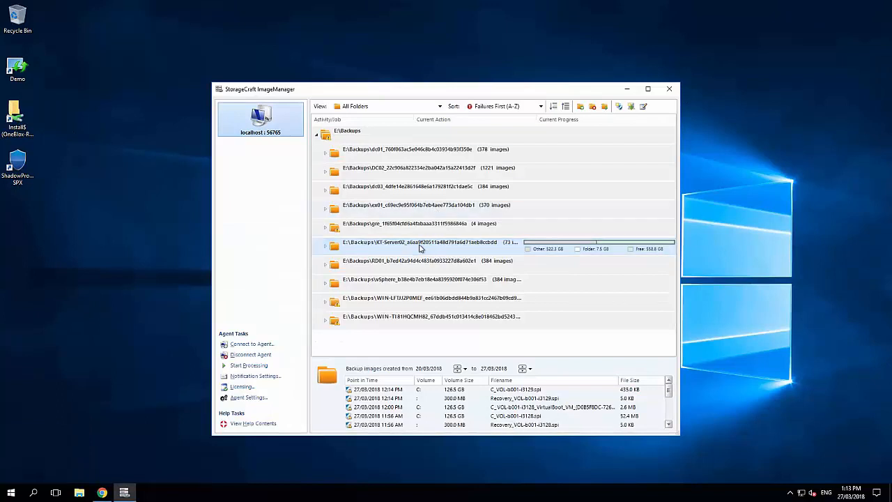
mouse_move(394, 247)
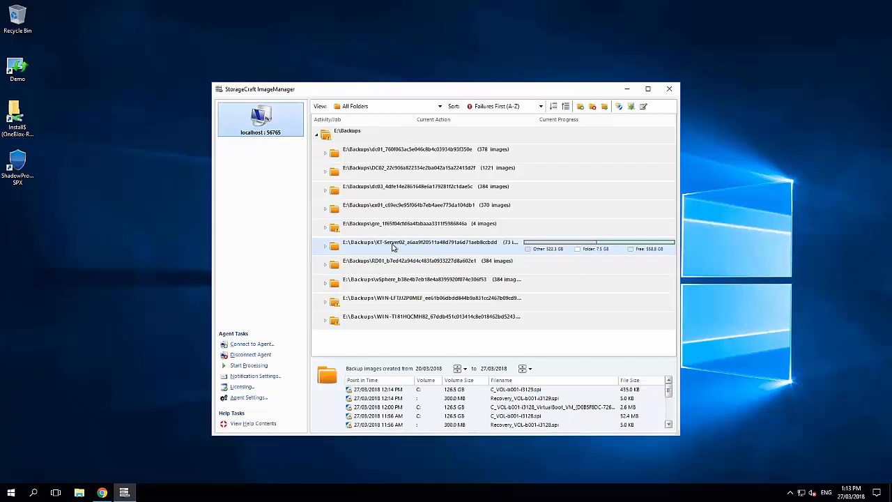
mouse_move(530, 296)
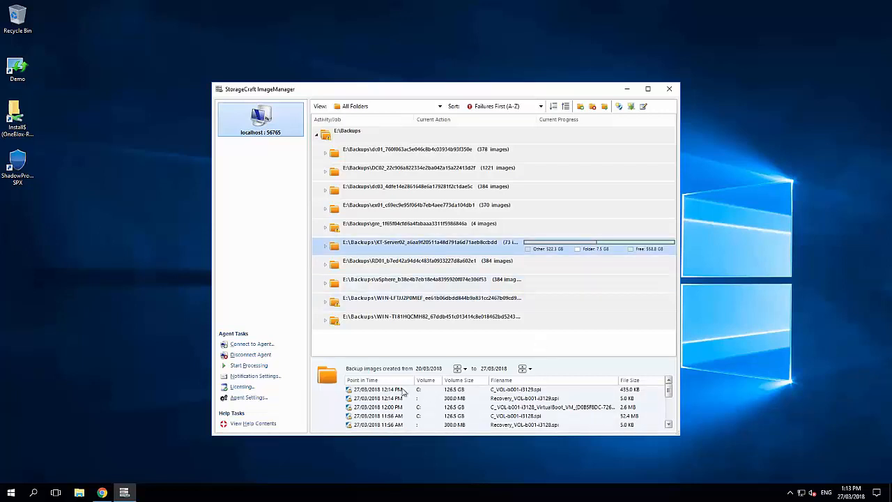
Show the shortest chain for the 12:14 PM image C_VOL-b001-i3129.spi
left_click(390, 390)
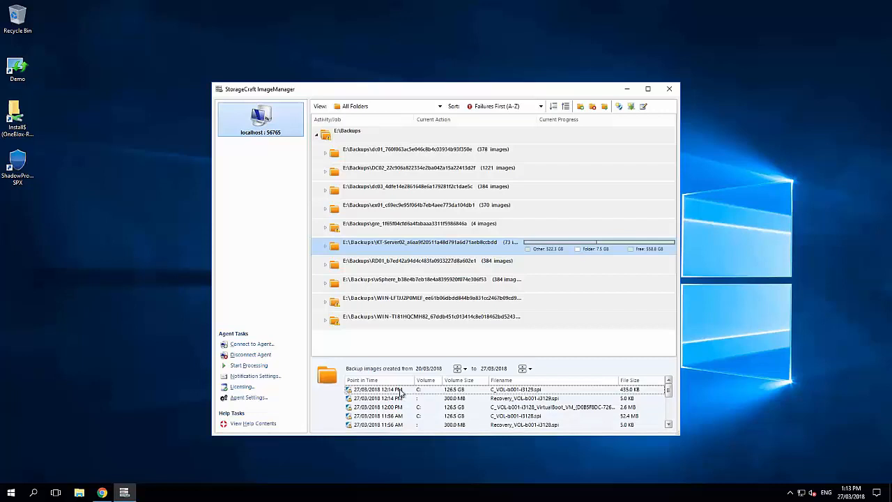
right_click(398, 390)
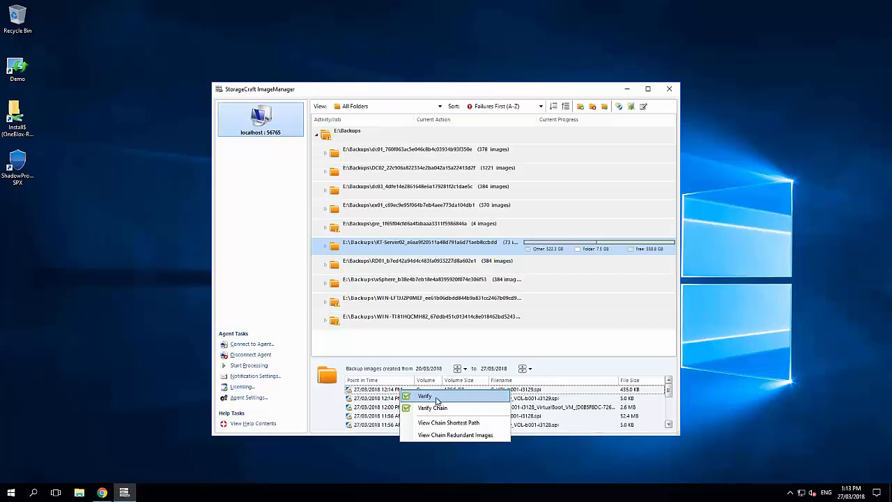
mouse_move(432, 408)
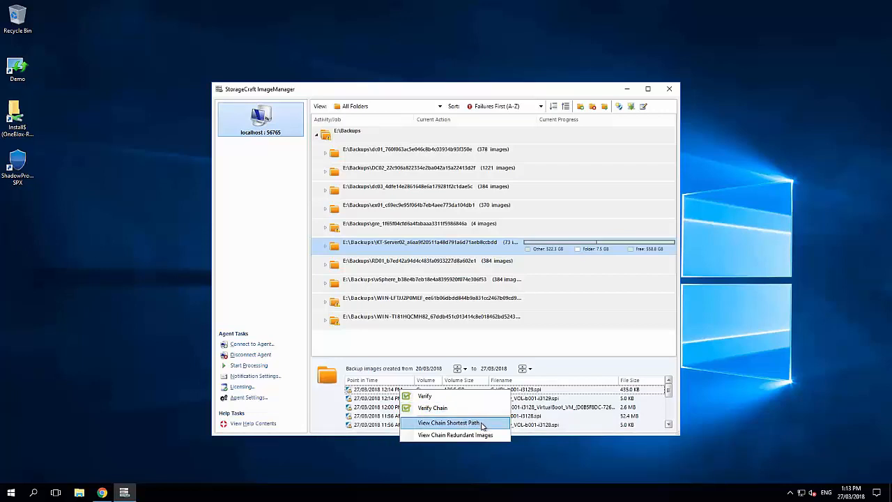
left_click(449, 424)
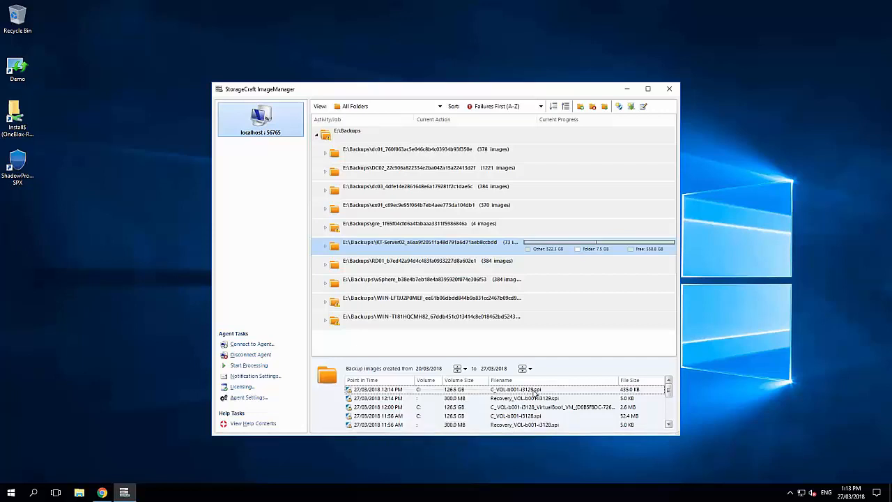
Inspect the shortest-chain images for i3129, from the base file to the latest incremental
right_click(516, 390)
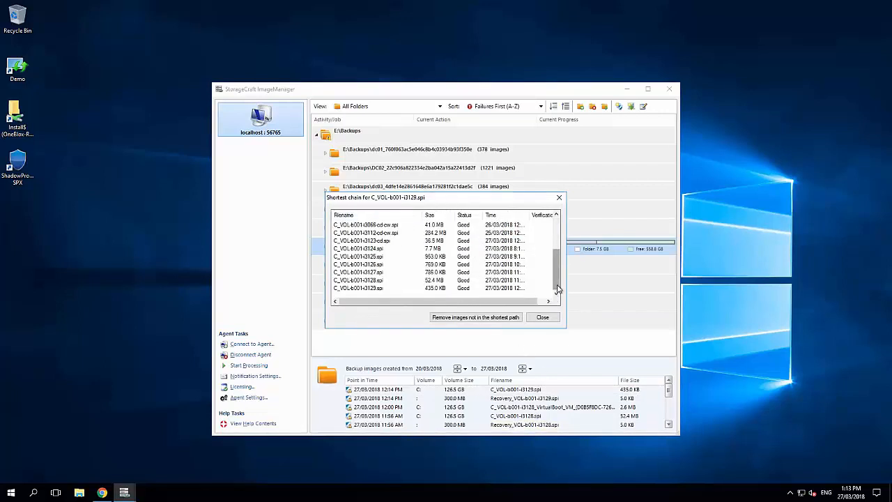
left_click(357, 287)
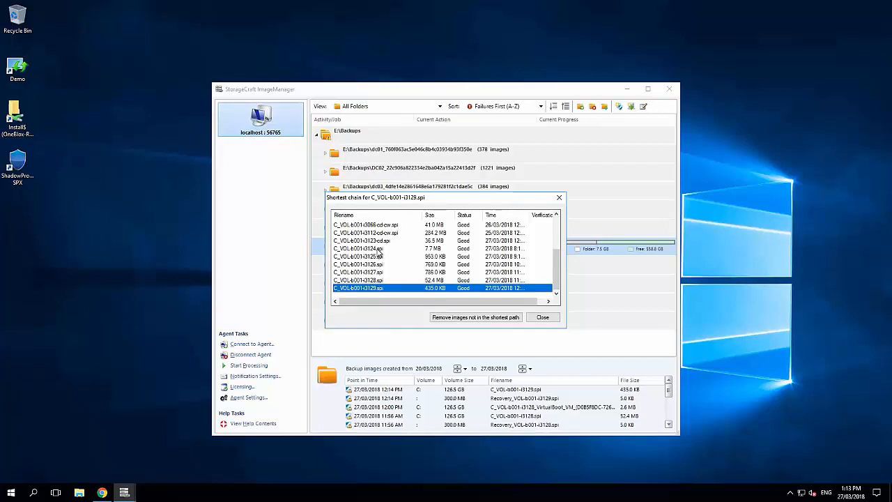
left_click(365, 240)
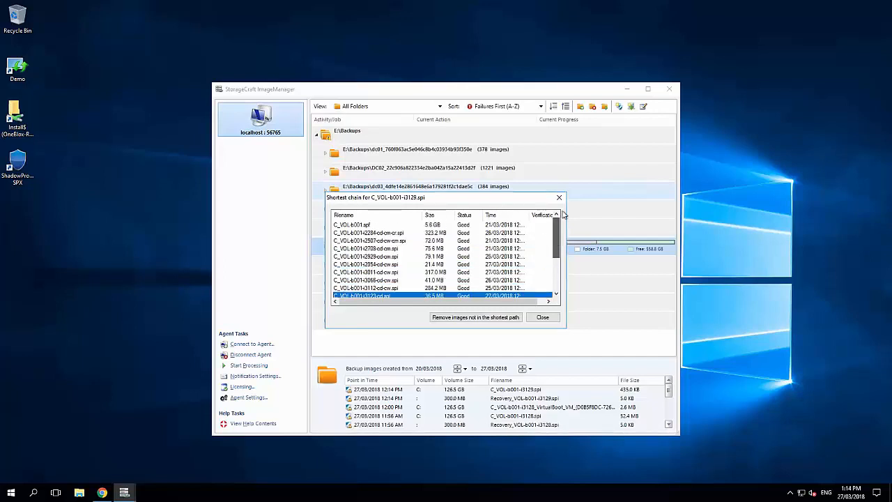
scroll("down", 3)
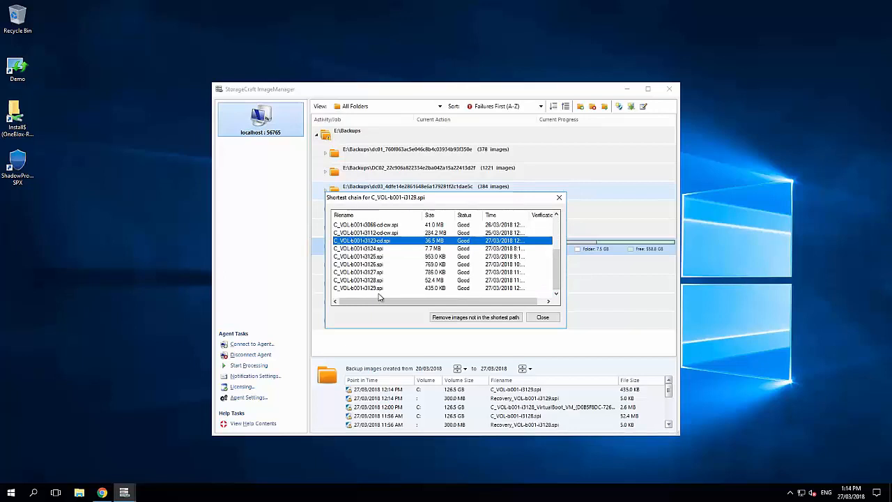
mouse_move(368, 297)
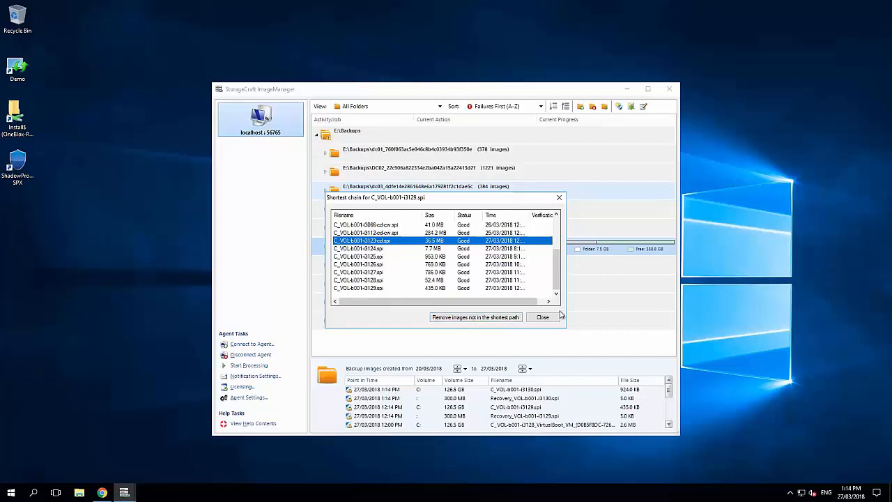
Close the shortest-chain list and open options for the 1:14 PM Recovery_VOL-b001-i3130.spi image
left_click(542, 318)
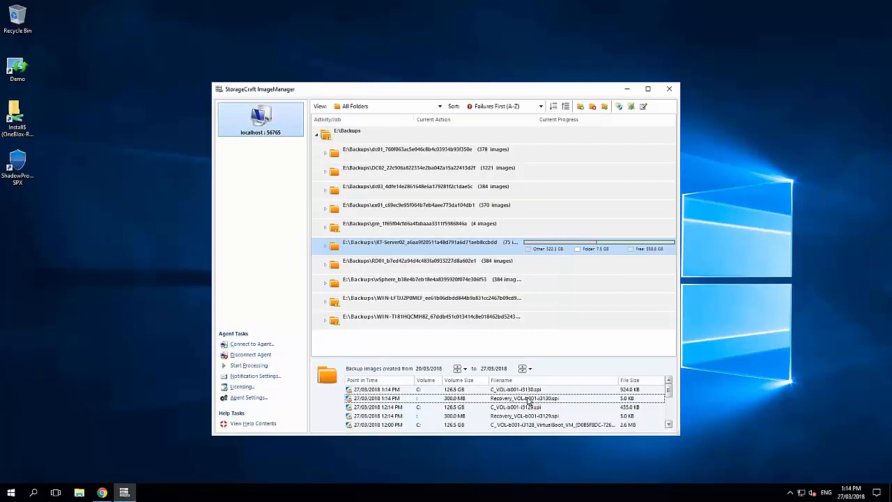
right_click(525, 398)
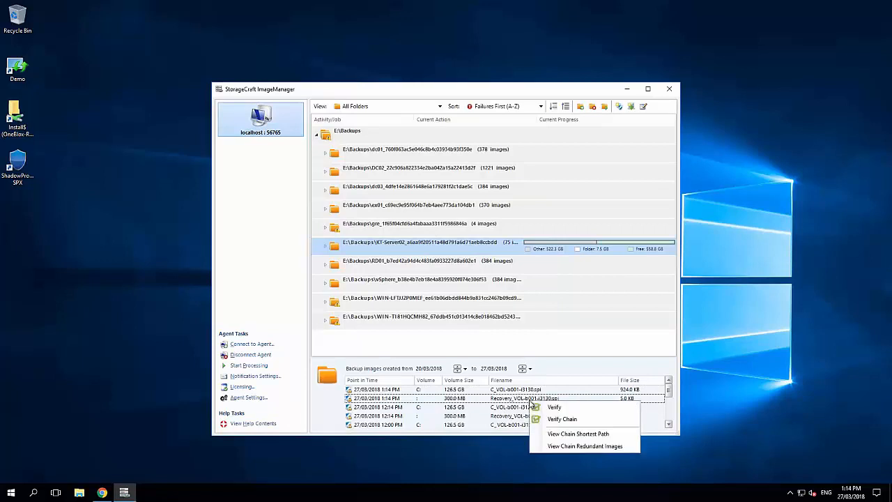
mouse_move(578, 433)
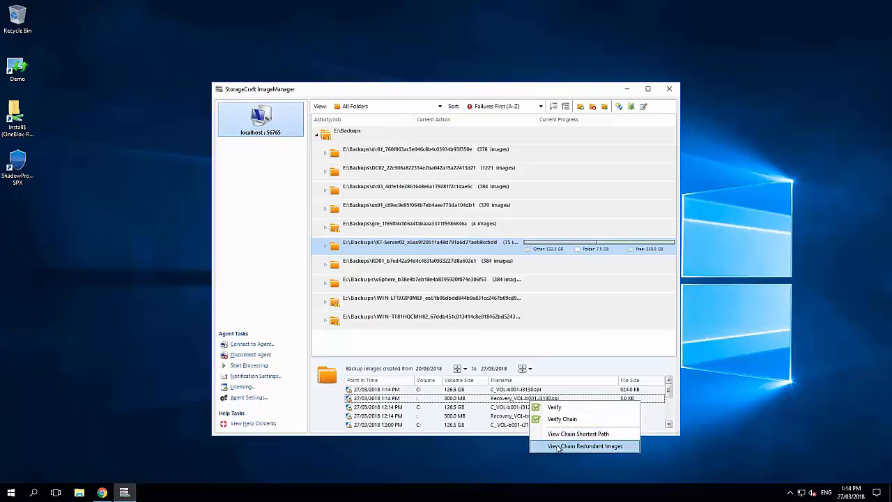
mouse_move(589, 450)
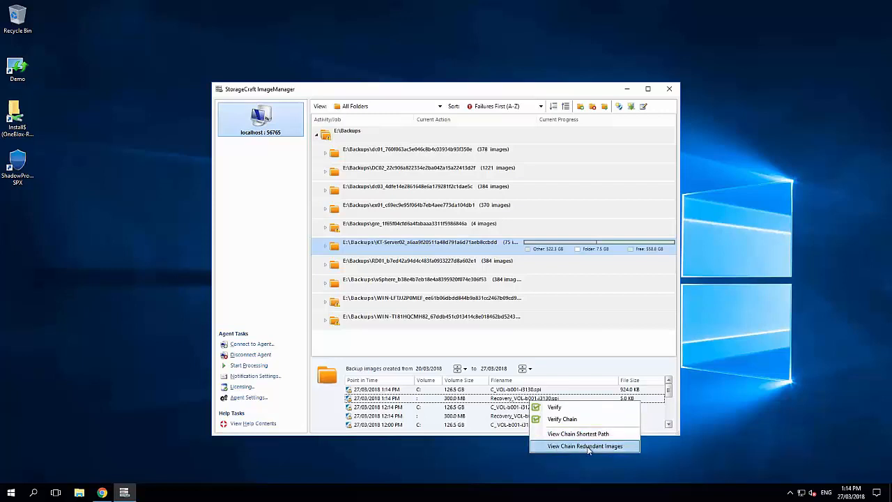
List and scroll through the redundant images for Recovery_VOL-b001-i3130.spi
left_click(584, 446)
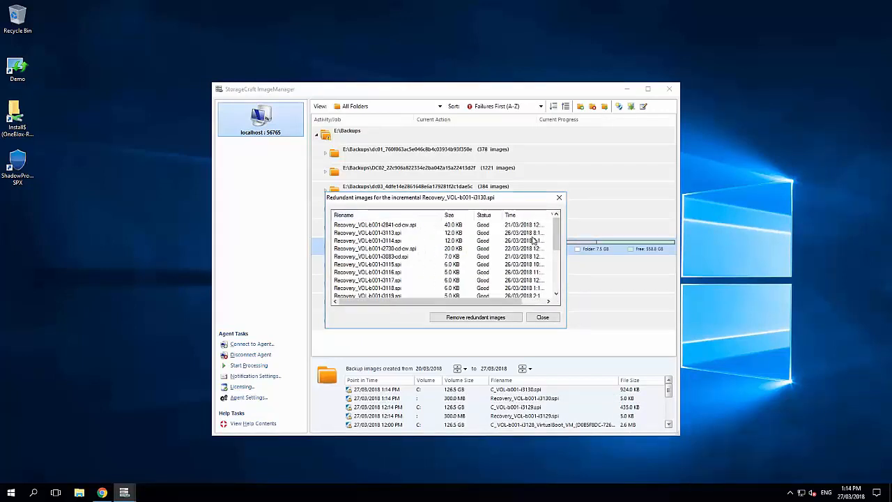
scroll("down", 3)
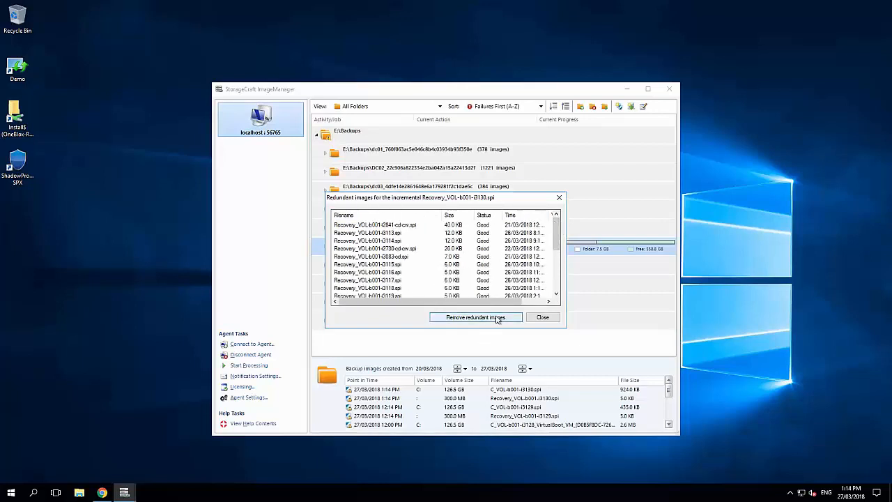
scroll("down", 3)
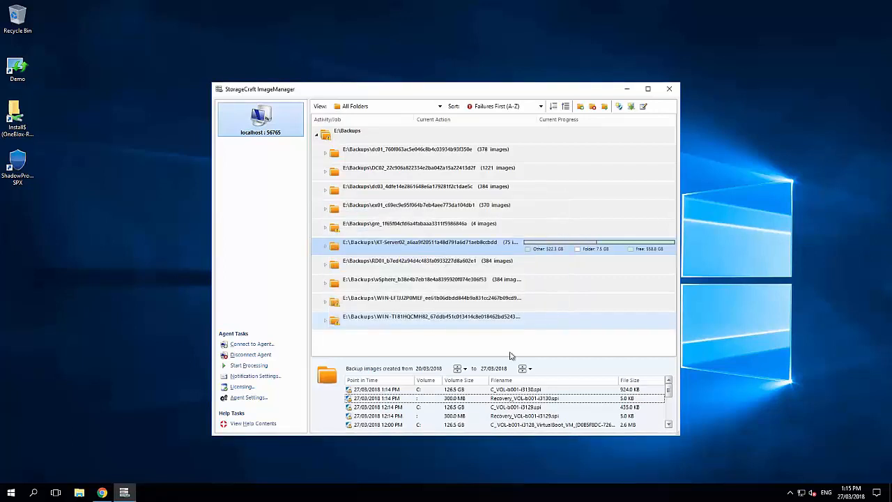
Show KT-Server02's idle task statuses and open options for C_VOL-b001-i3130.spi
right_click(377, 398)
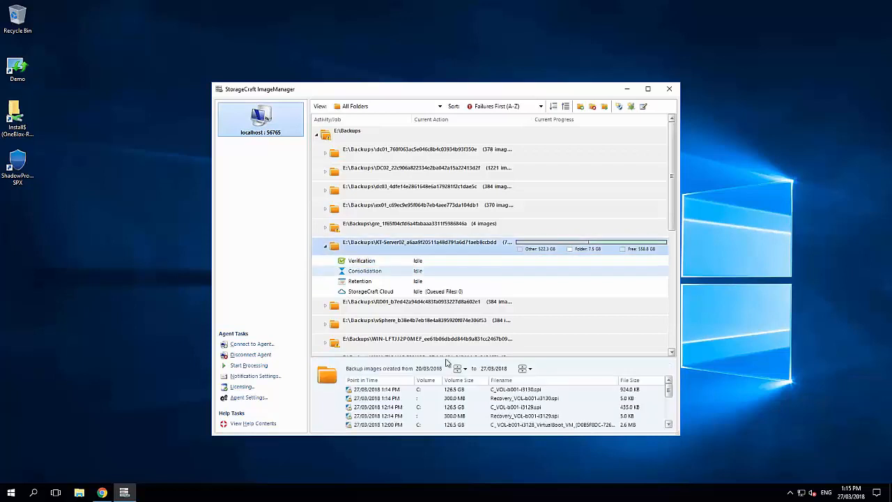
right_click(376, 390)
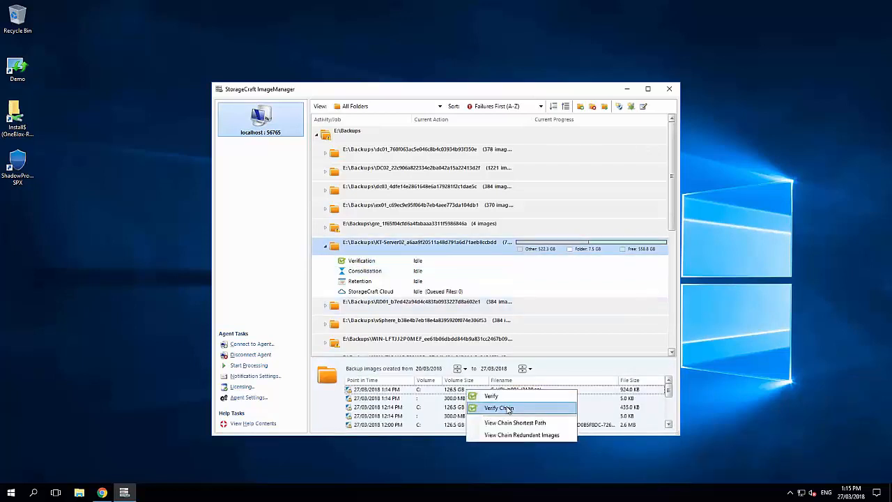